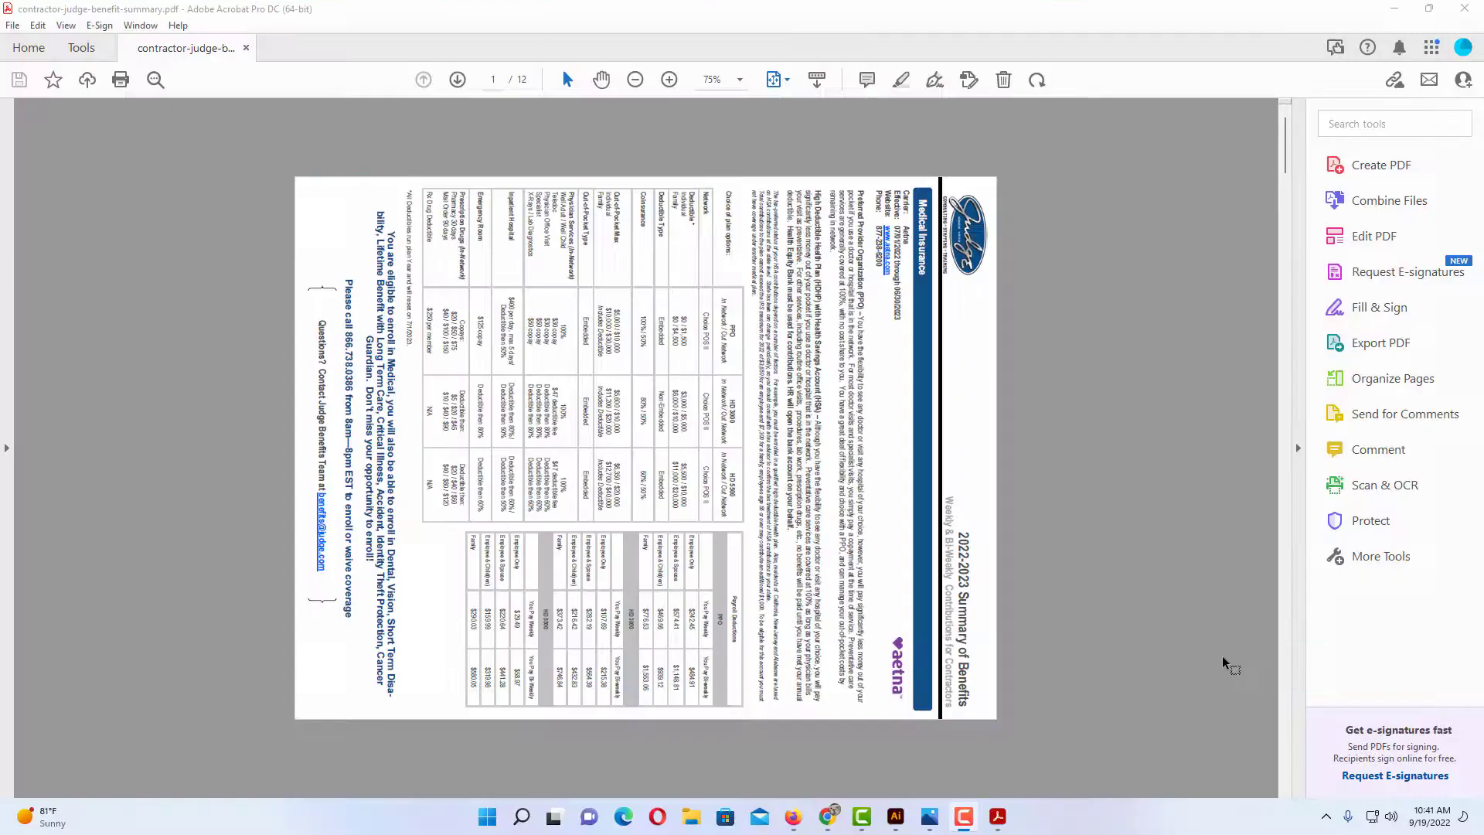
pyautogui.moveTo(1187, 603)
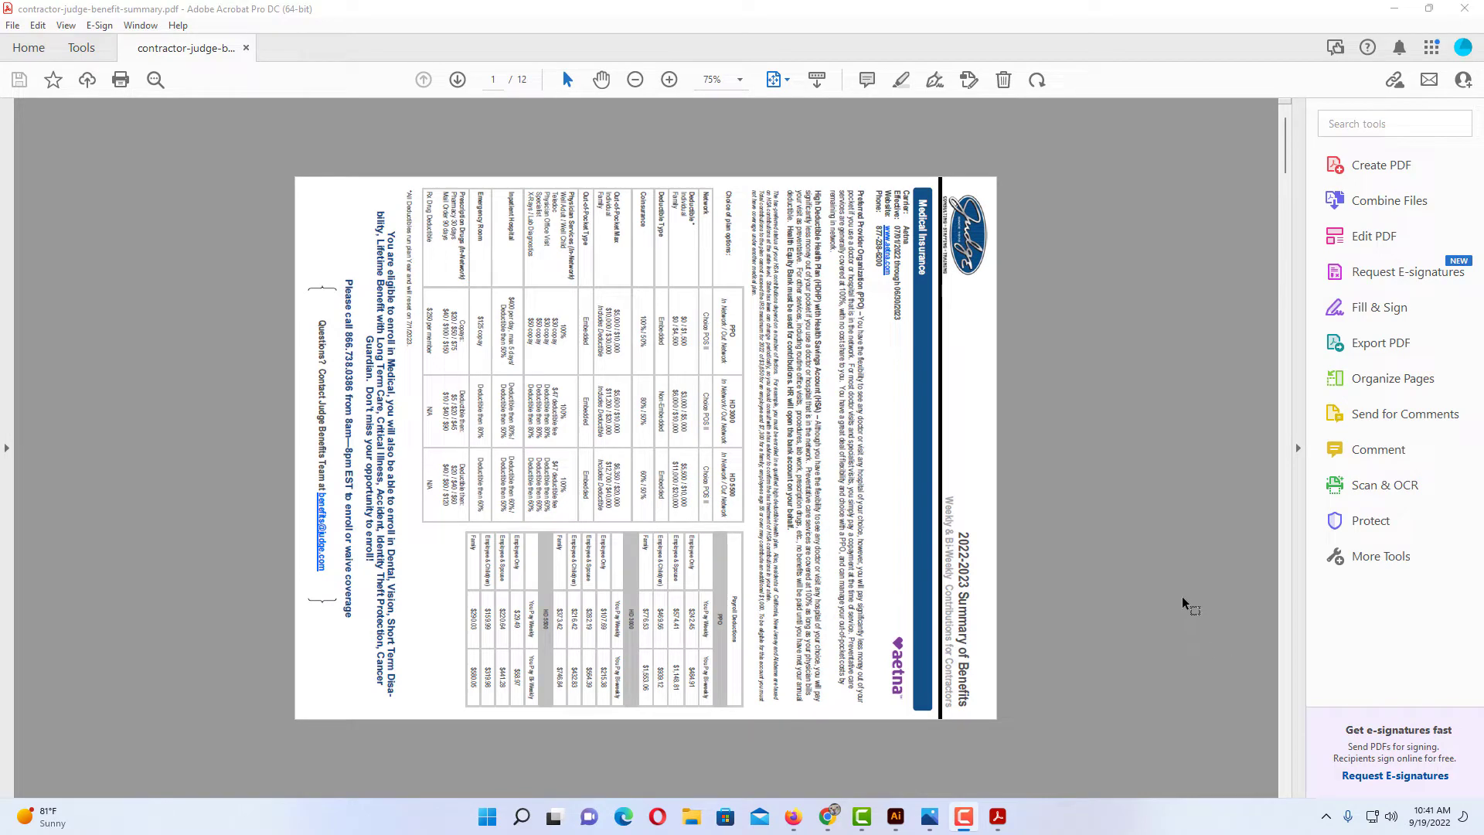
pyautogui.moveTo(1144, 612)
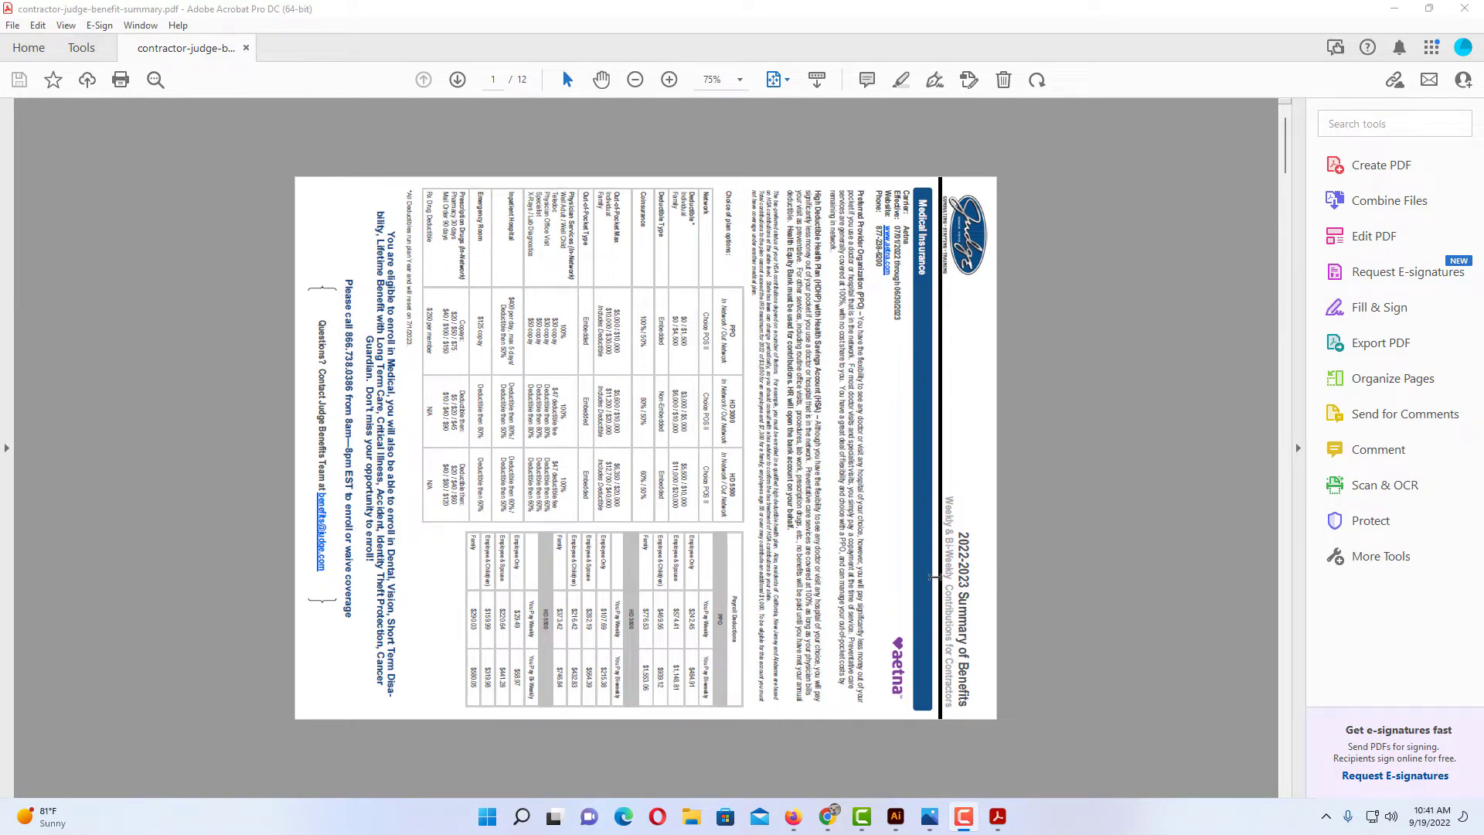
# Step: View page 2, toggle the Tools pane, and enter Organize Pages with all 12 thumbnails
pyautogui.click(457, 79)
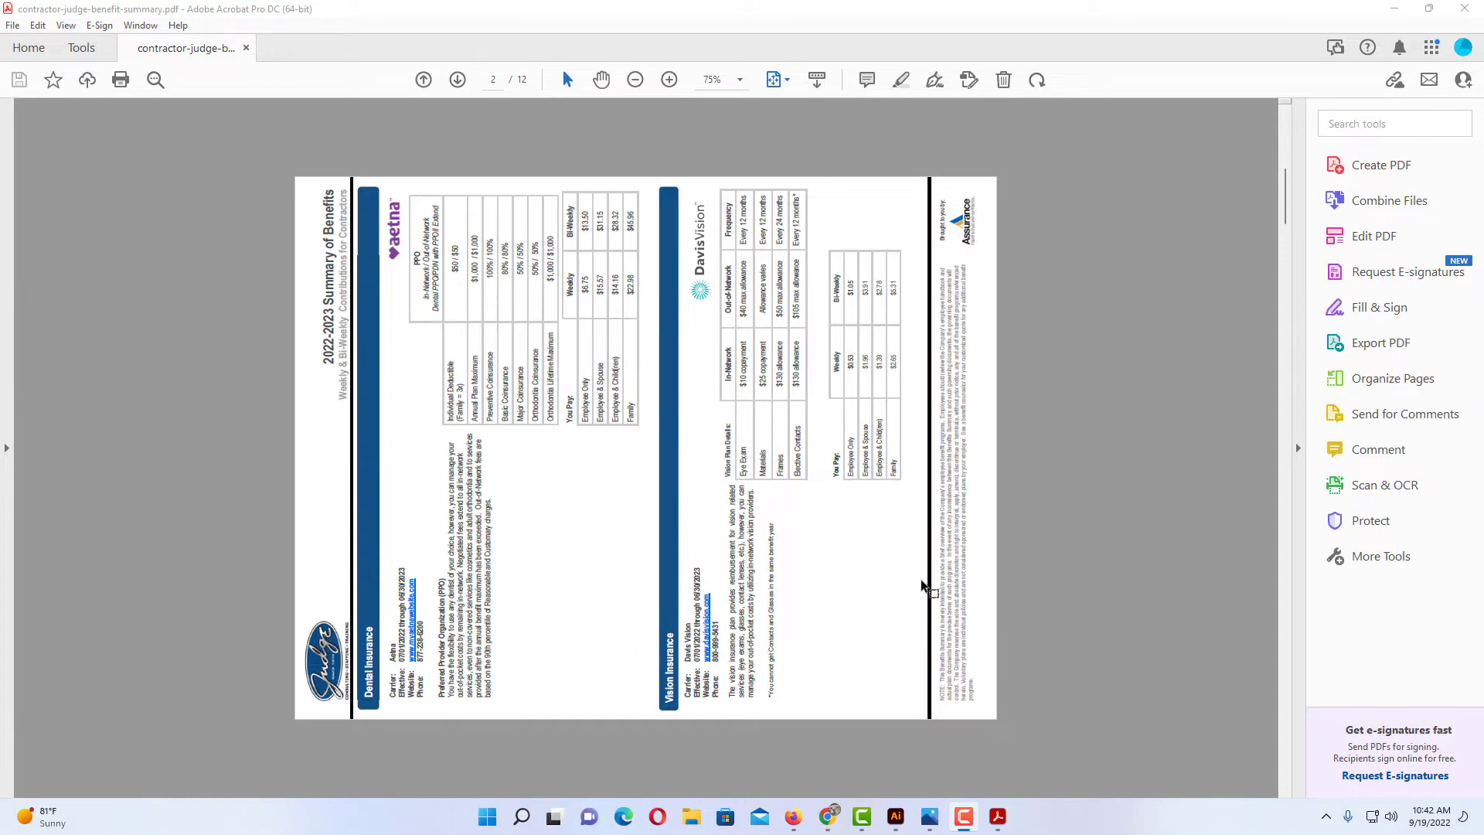
pyautogui.moveTo(919, 582)
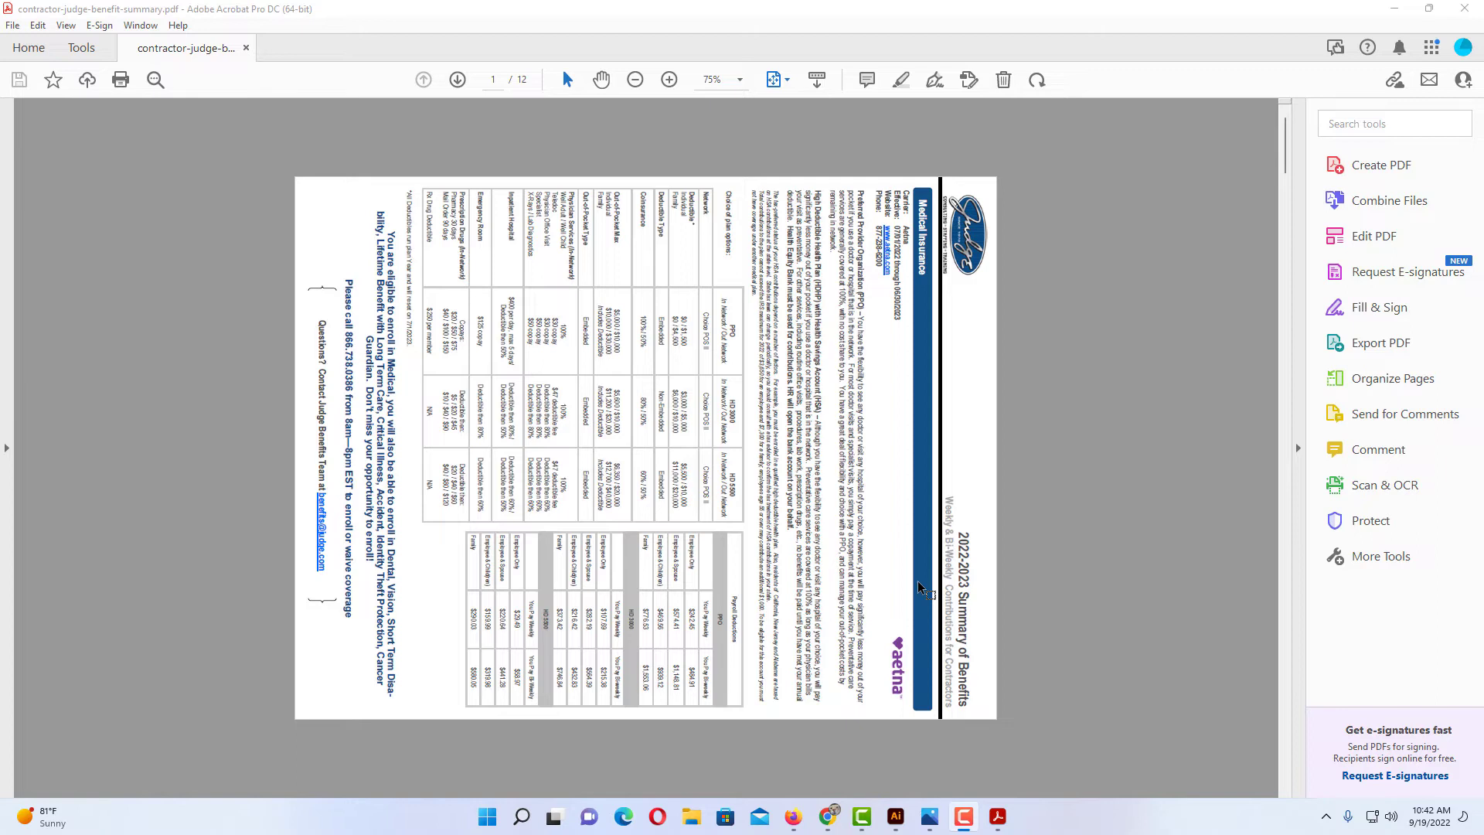
pyautogui.moveTo(923, 581)
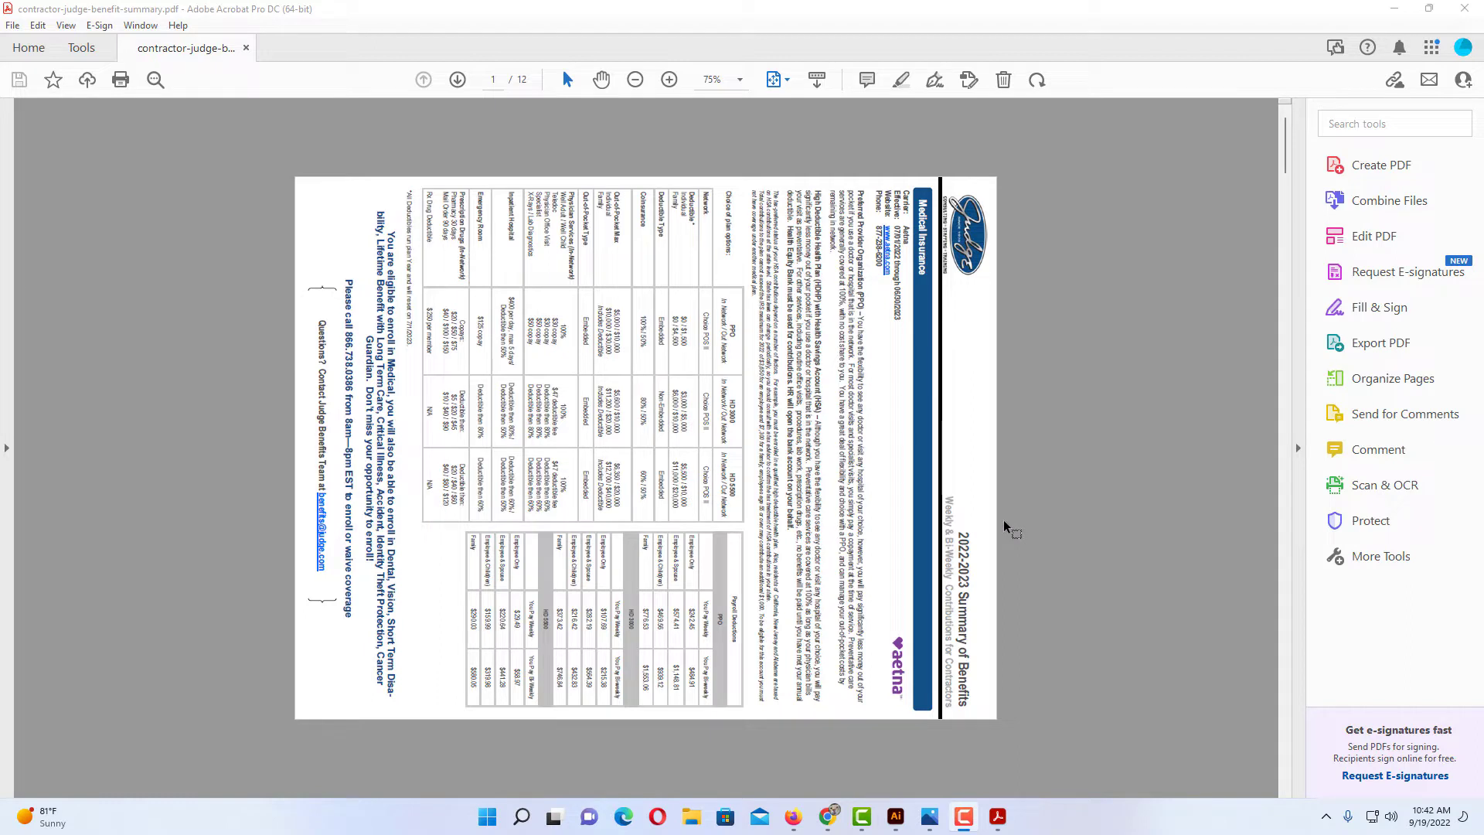
pyautogui.moveTo(1082, 512)
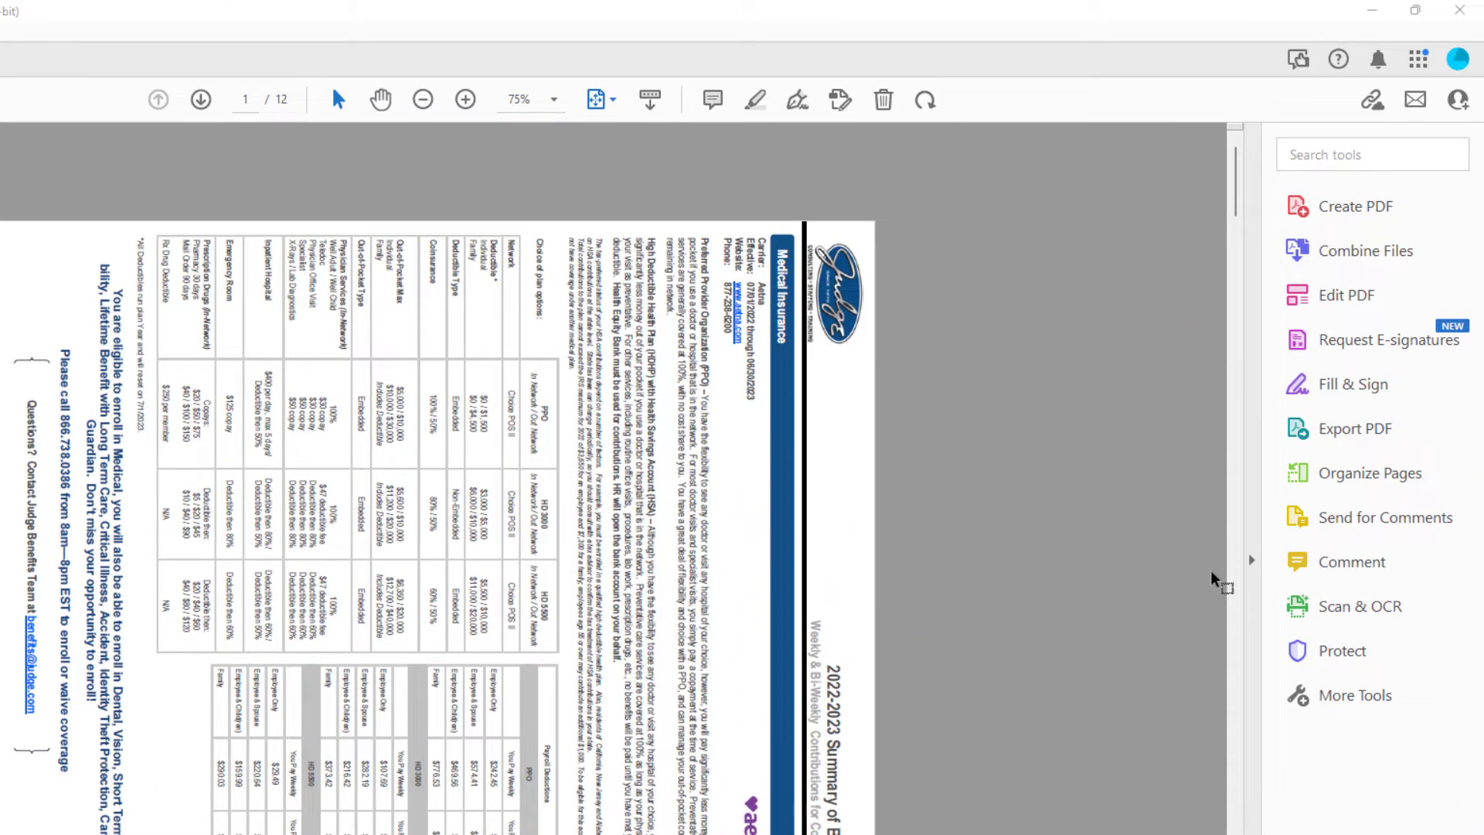
pyautogui.moveTo(1234, 579)
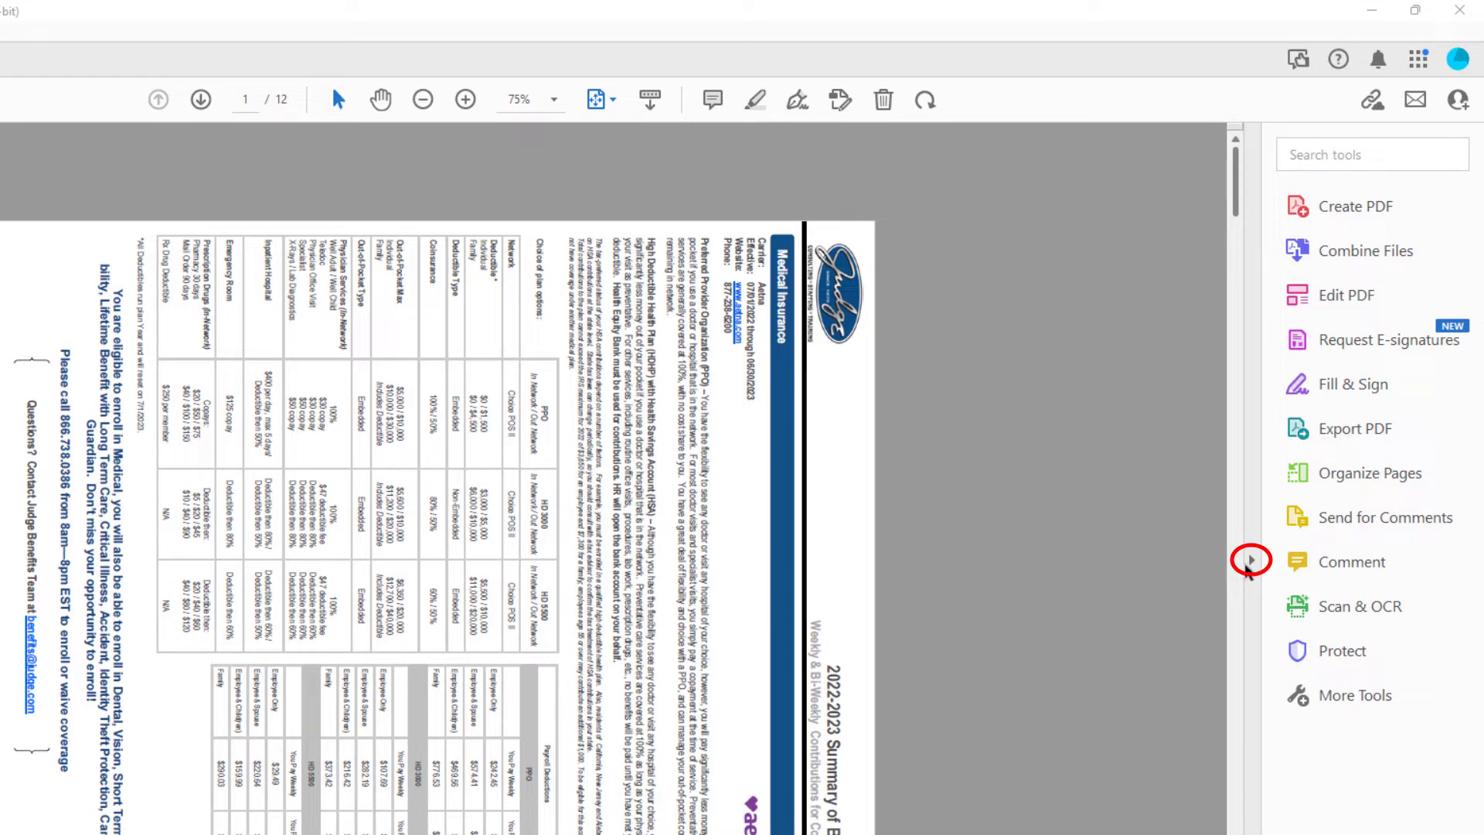
pyautogui.click(1255, 562)
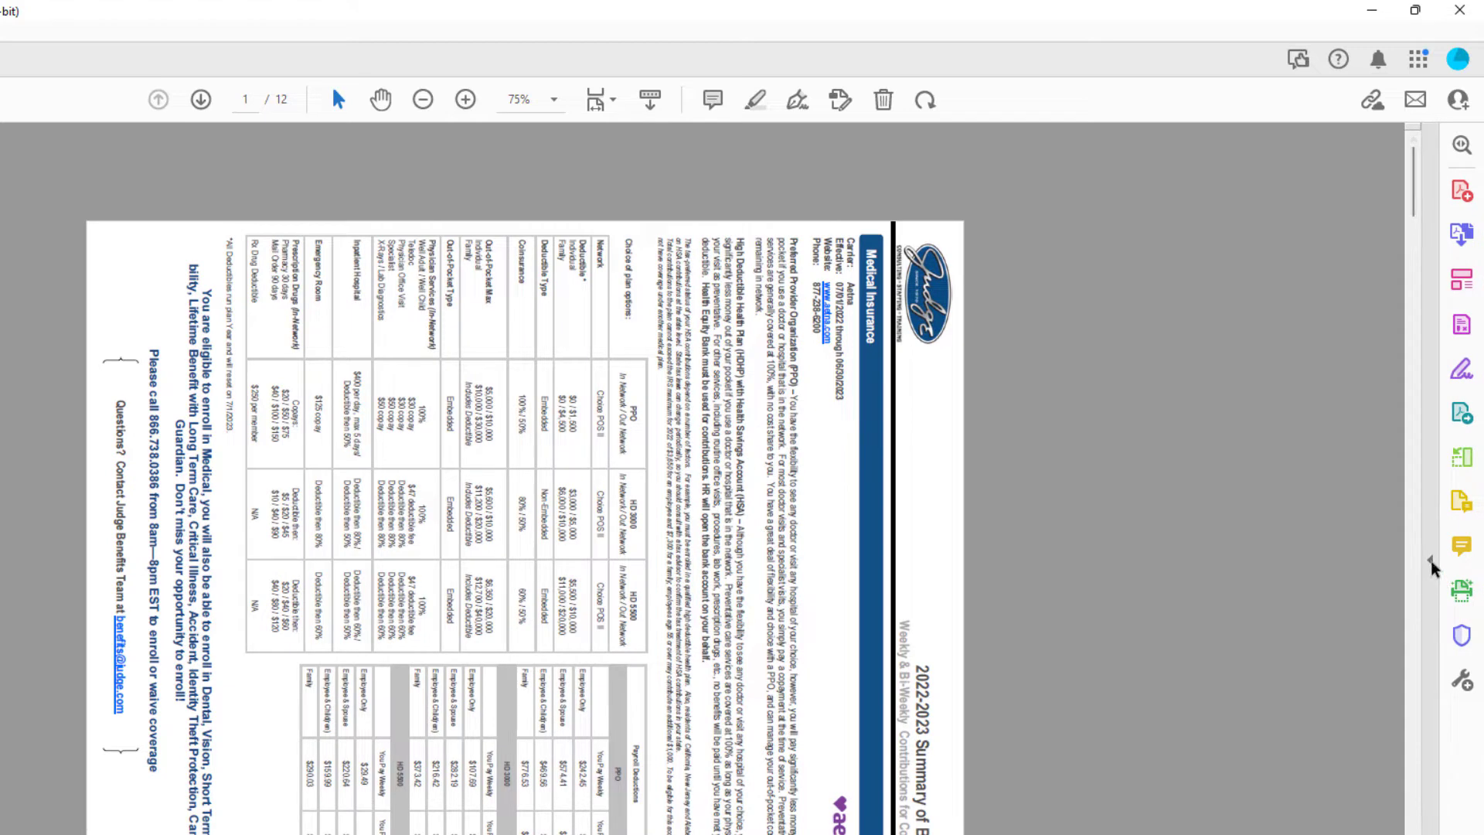
pyautogui.click(1432, 565)
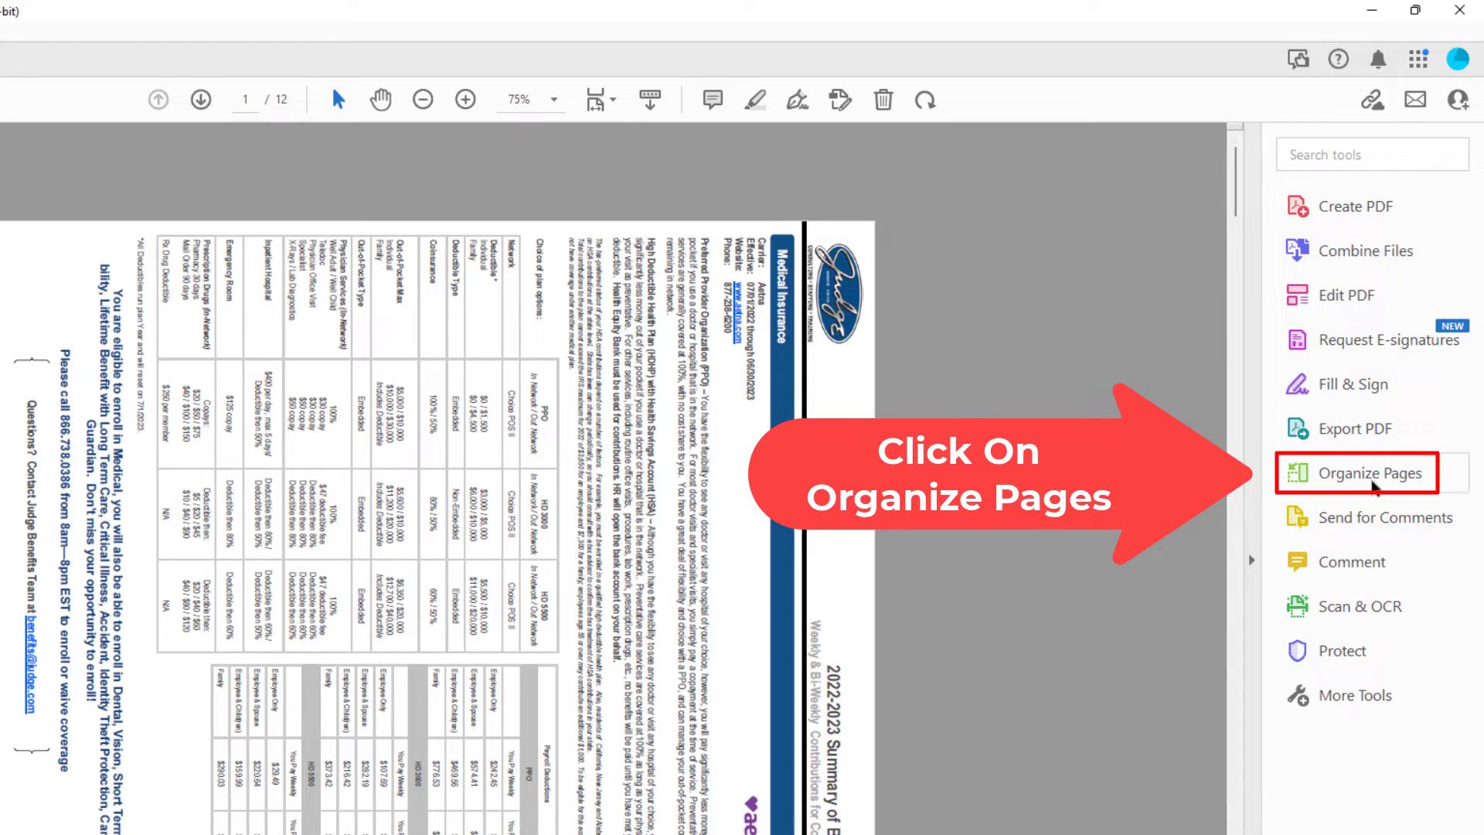
pyautogui.click(1370, 474)
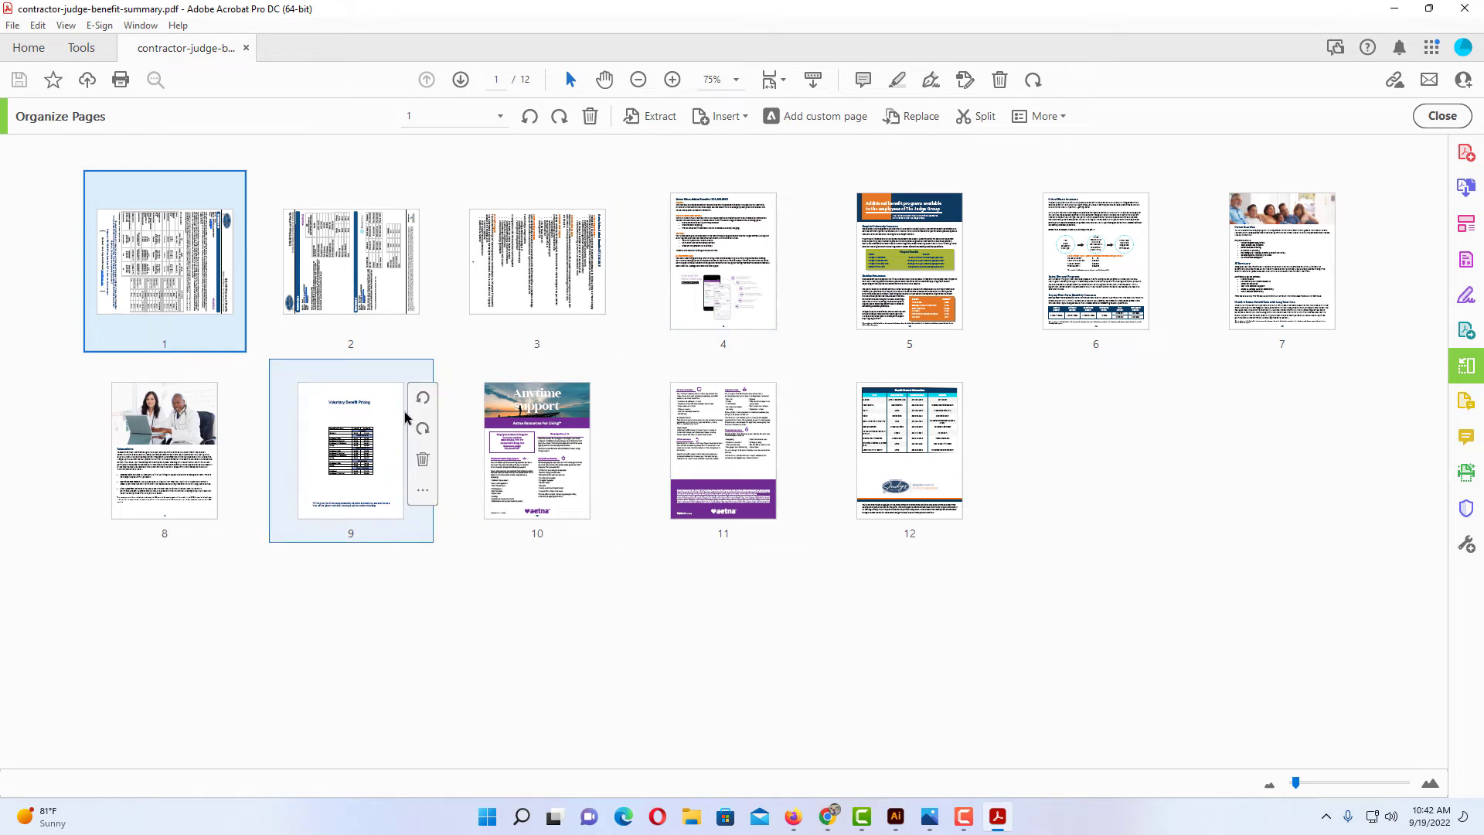
pyautogui.moveTo(84, 362)
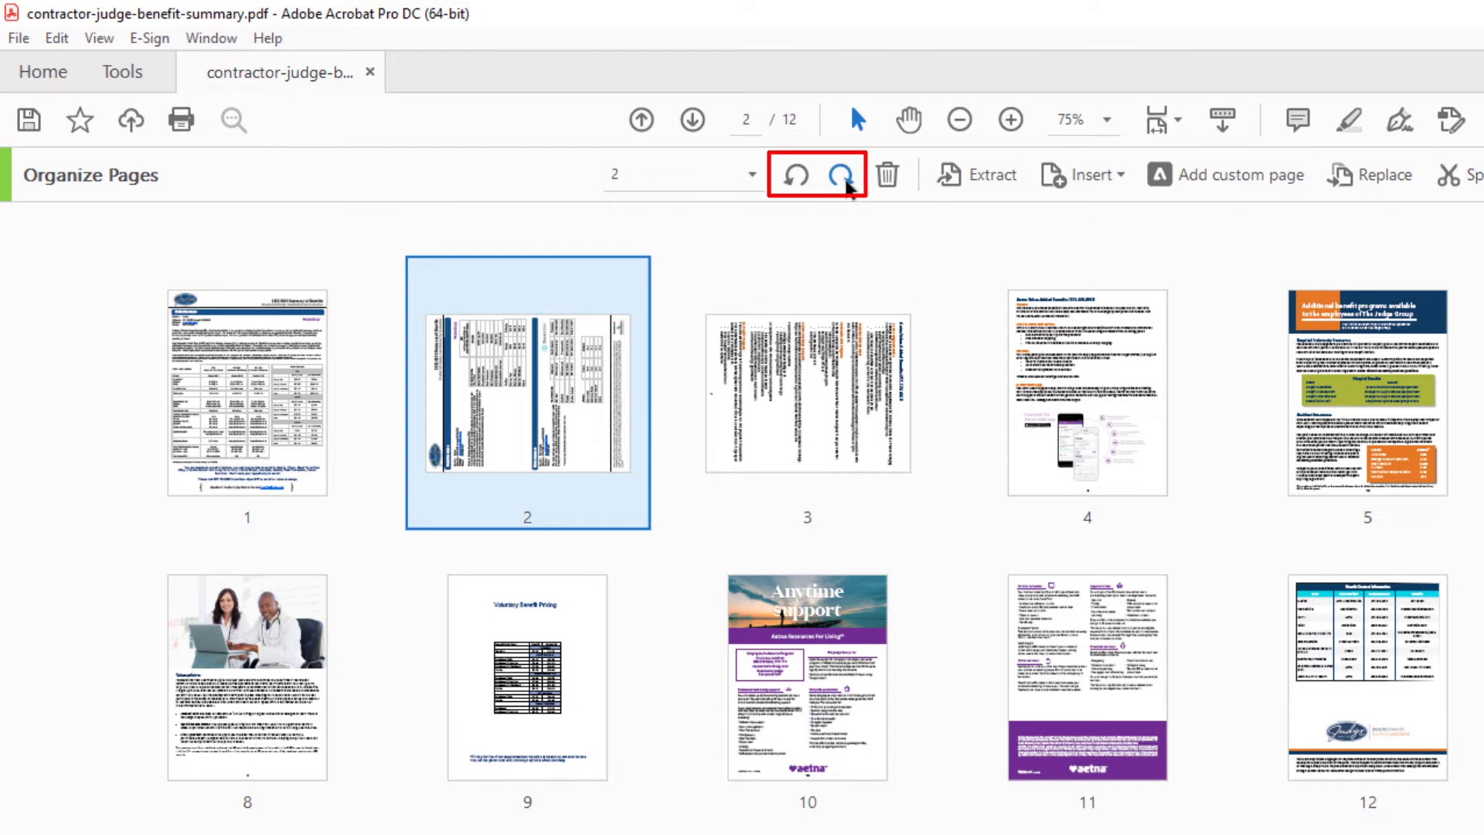
# Step: Rotate pages 2 and 3 clockwise so they read upright in portrait
pyautogui.click(841, 175)
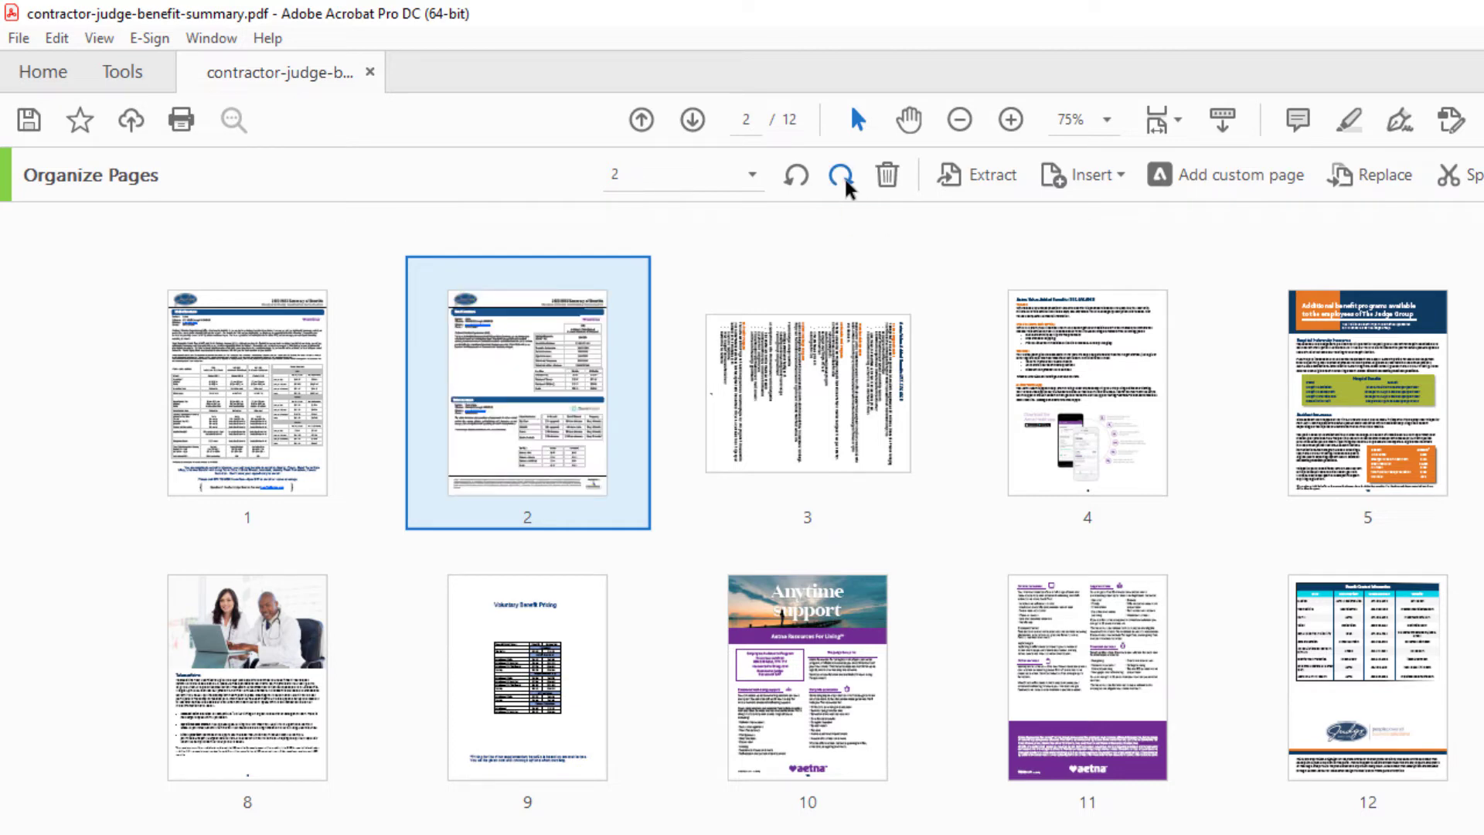
pyautogui.click(807, 393)
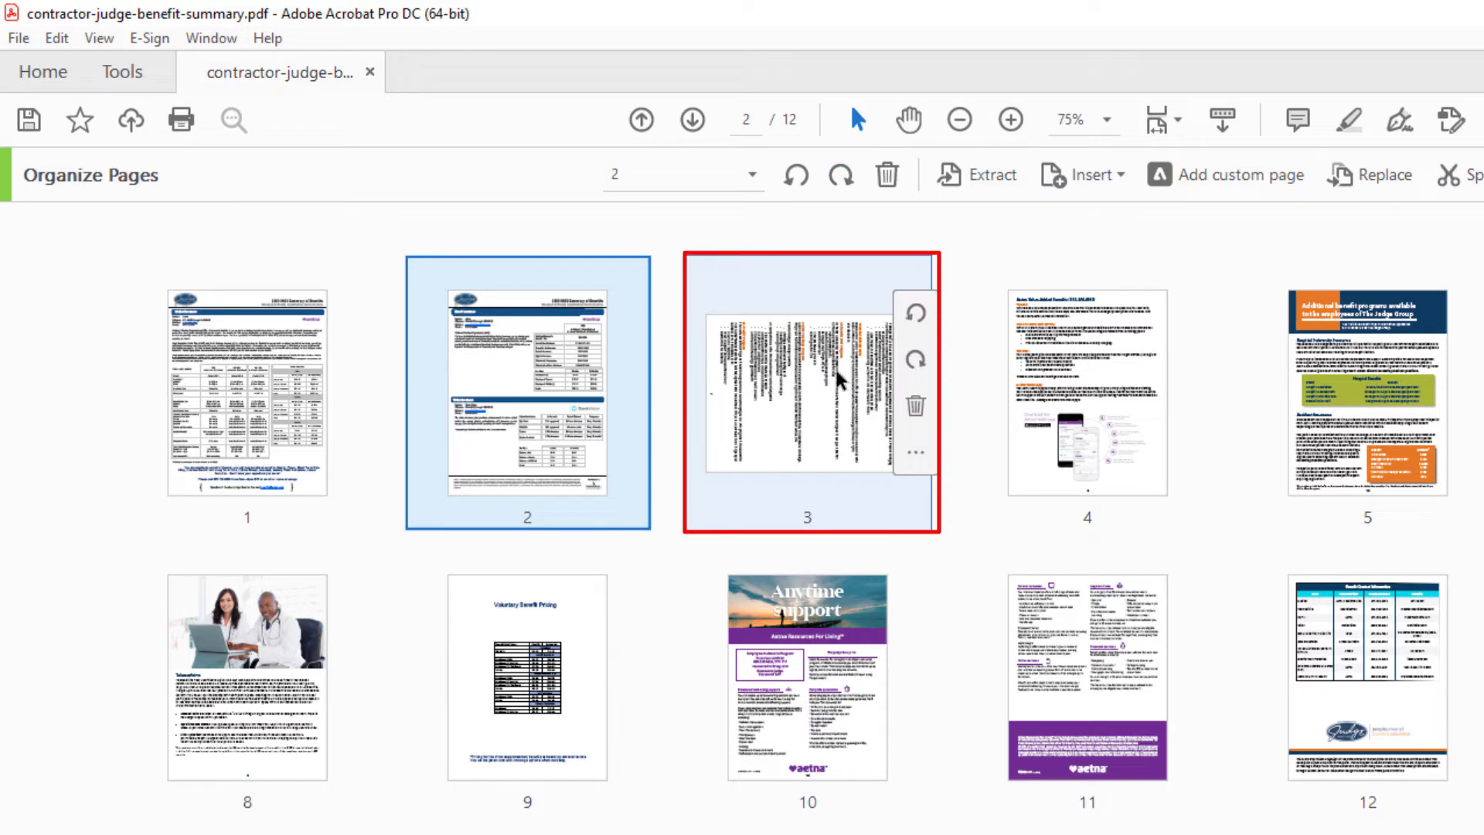
pyautogui.click(807, 394)
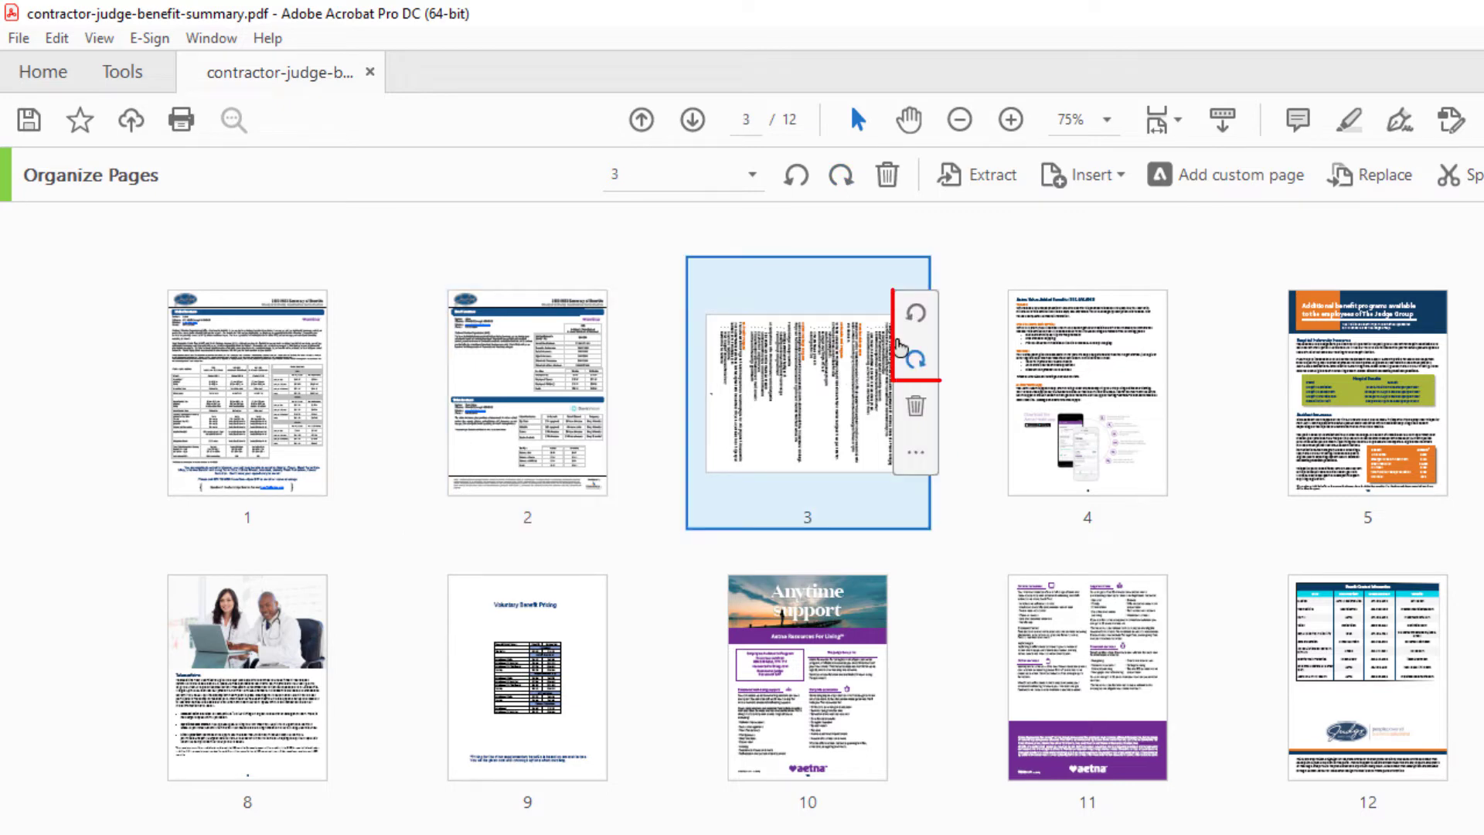
pyautogui.click(915, 311)
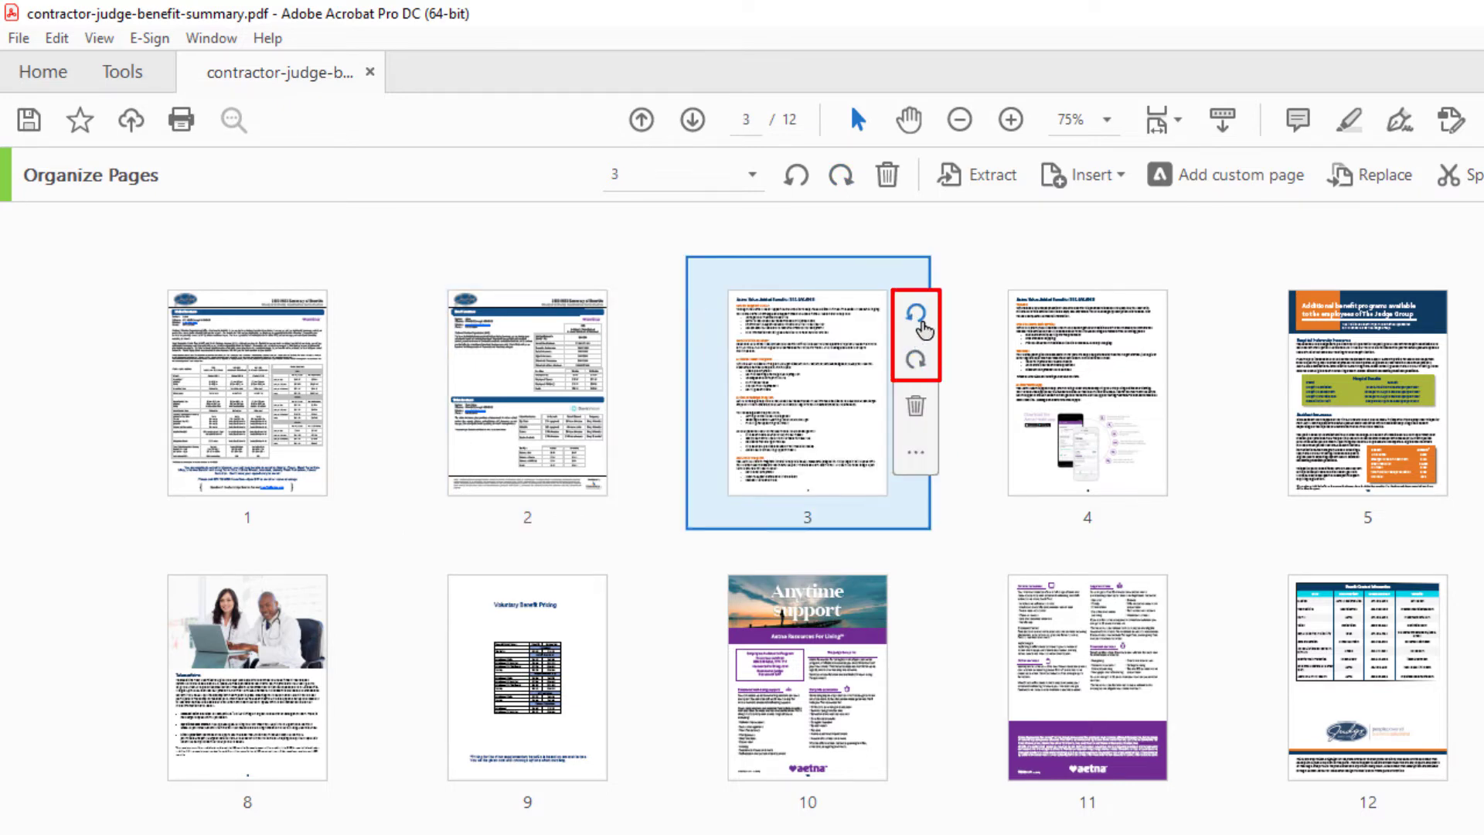
pyautogui.moveTo(847, 402)
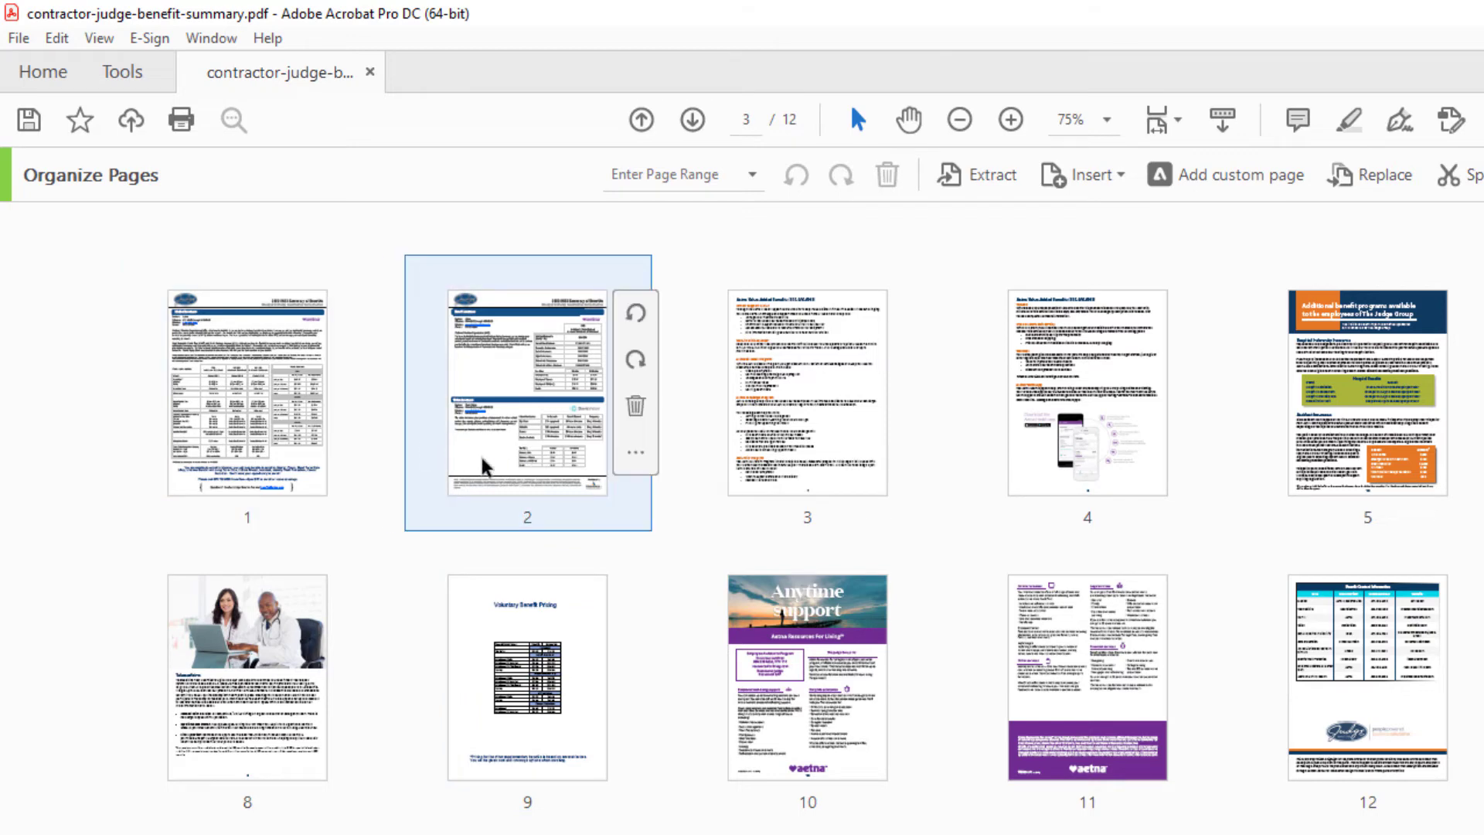
pyautogui.moveTo(501, 461)
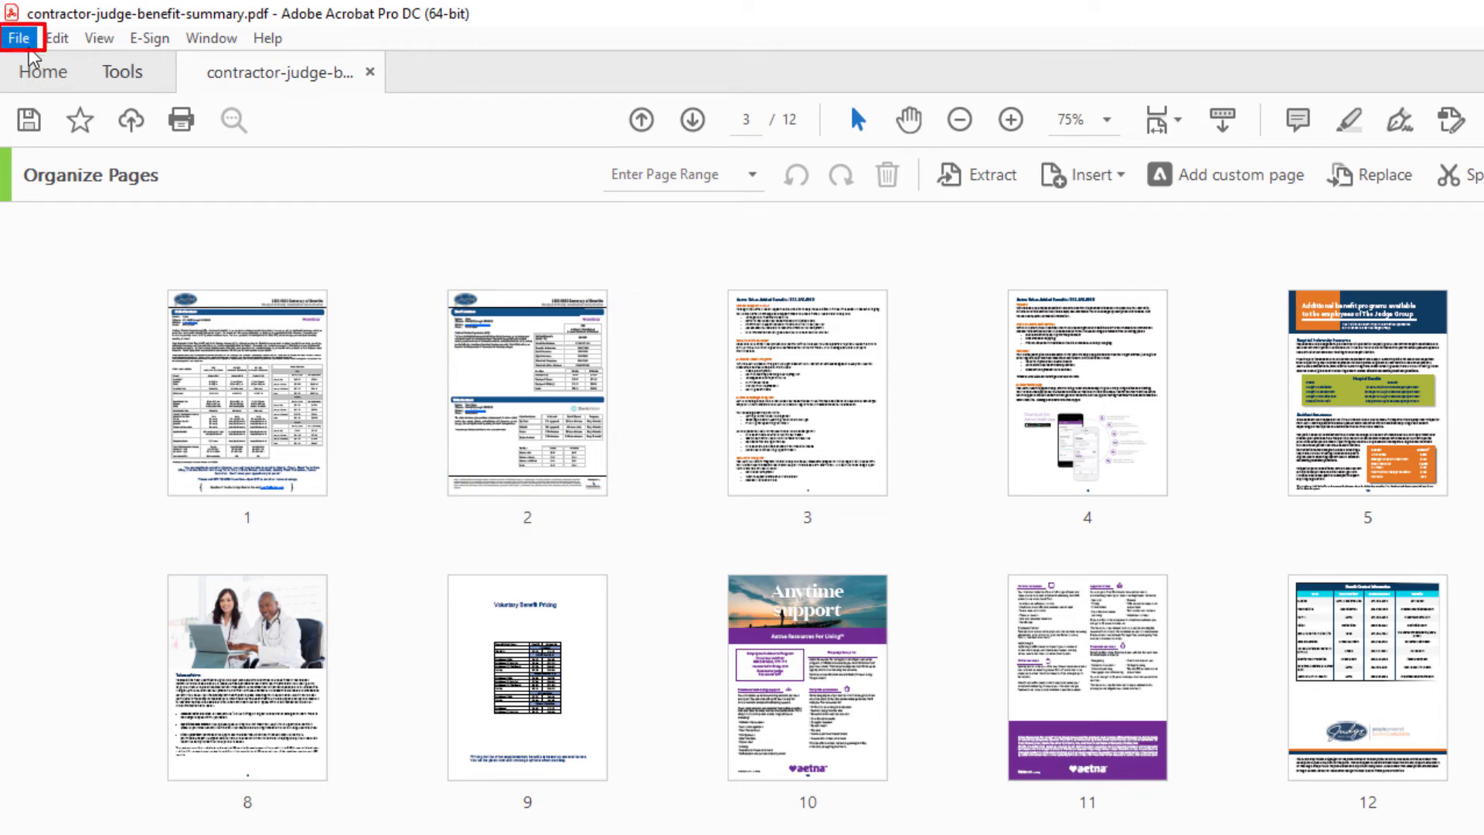
# Step: Save the rotated benefits summary PDF via File > Save
pyautogui.click(23, 37)
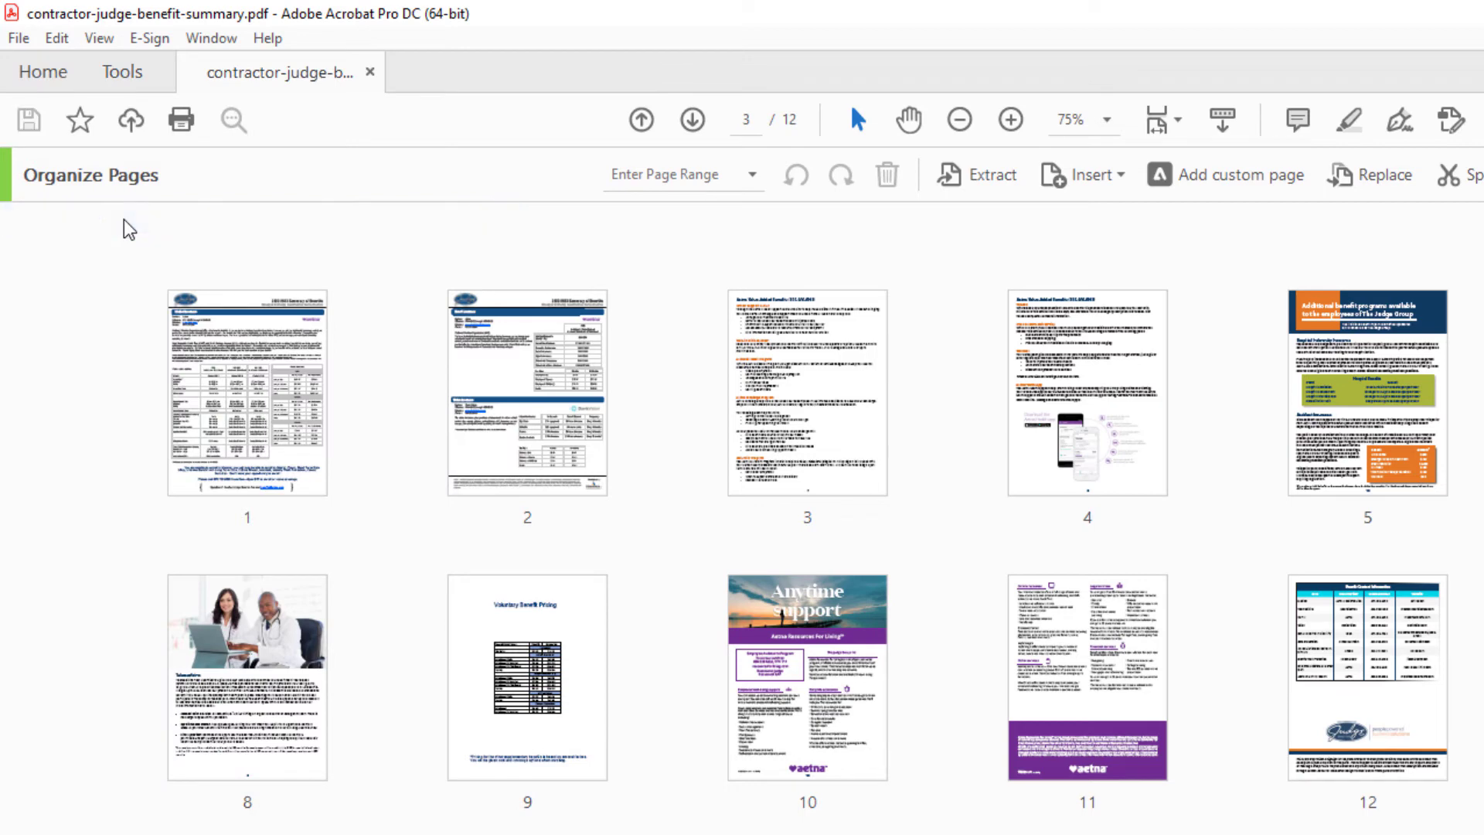
pyautogui.click(246, 390)
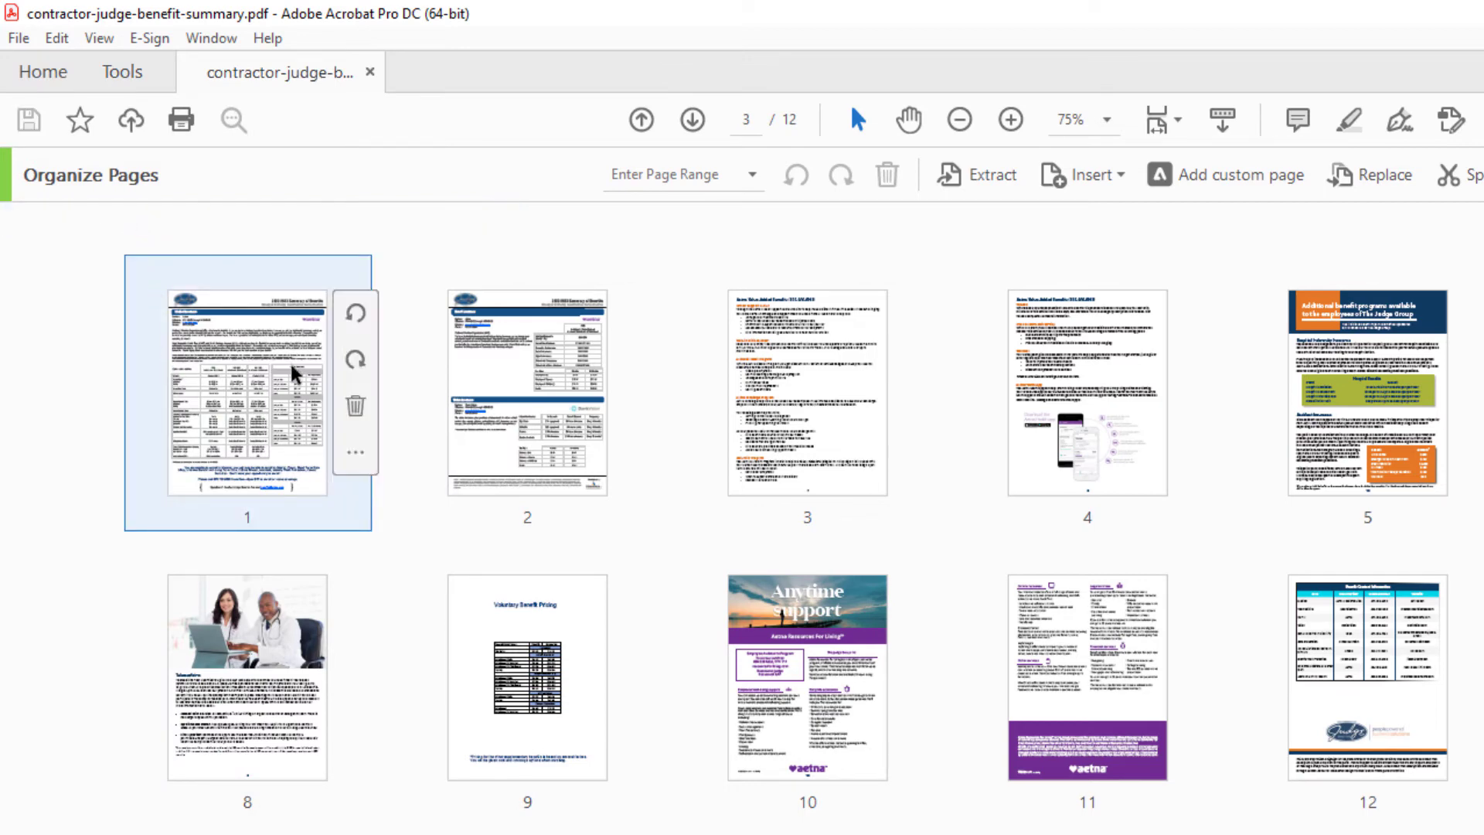
pyautogui.click(807, 399)
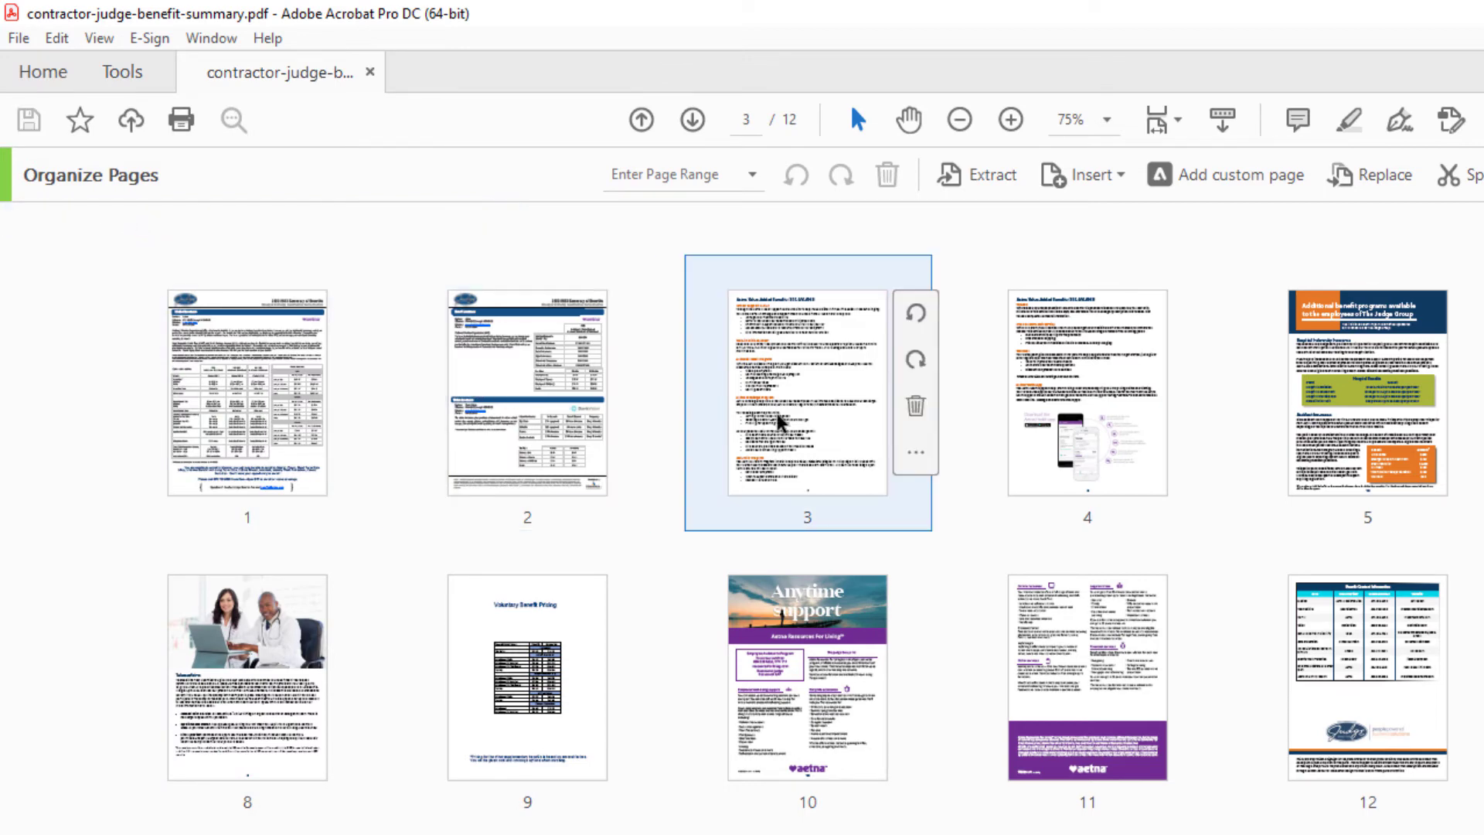